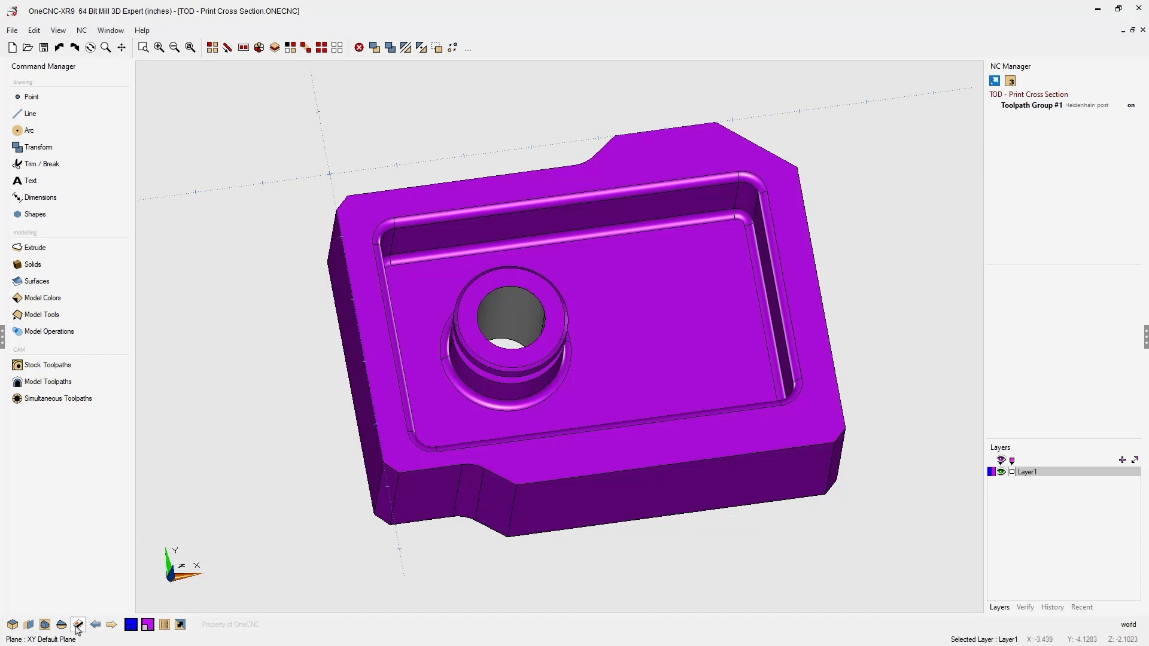
# Show the Page Manager listing the model space page, its views and Section #1.
pyautogui.click(78, 624)
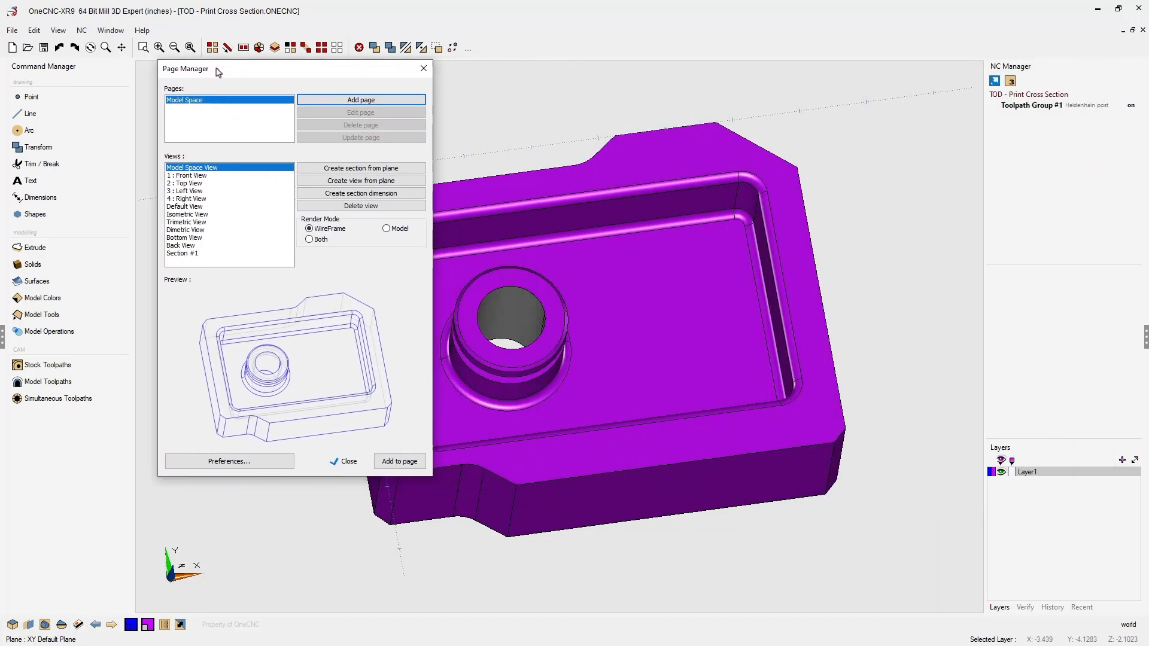
pyautogui.moveTo(216, 68); pyautogui.dragTo(194, 70)
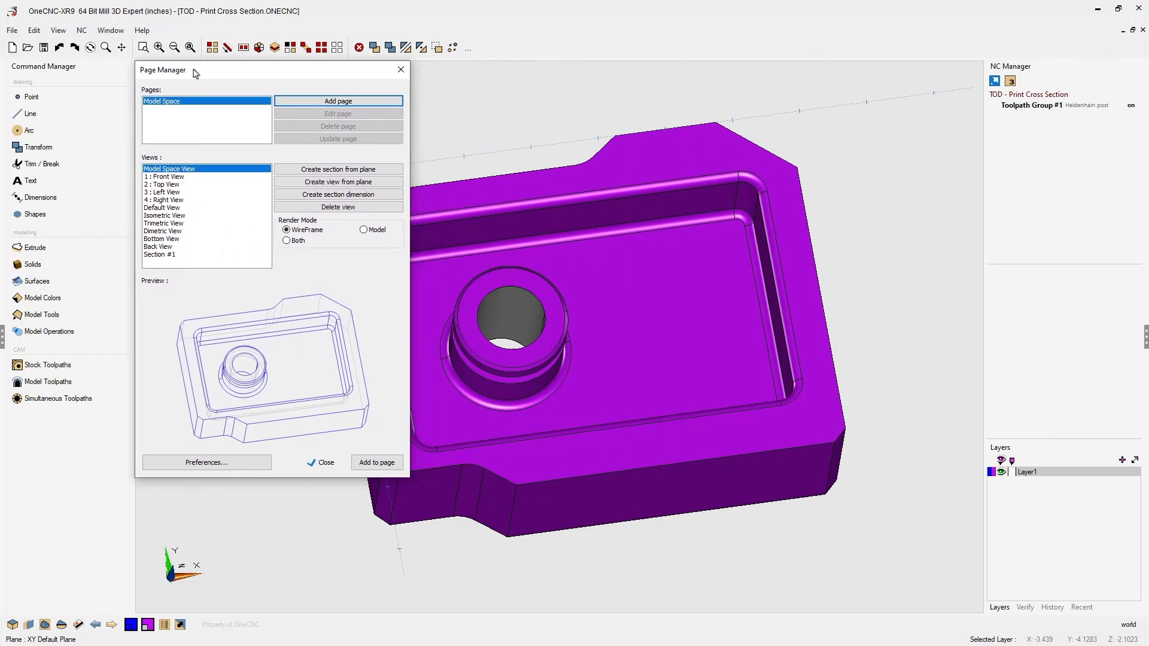
# Add Page #1 using the ANSI A.ONECNC template with its title block.
pyautogui.click(337, 100)
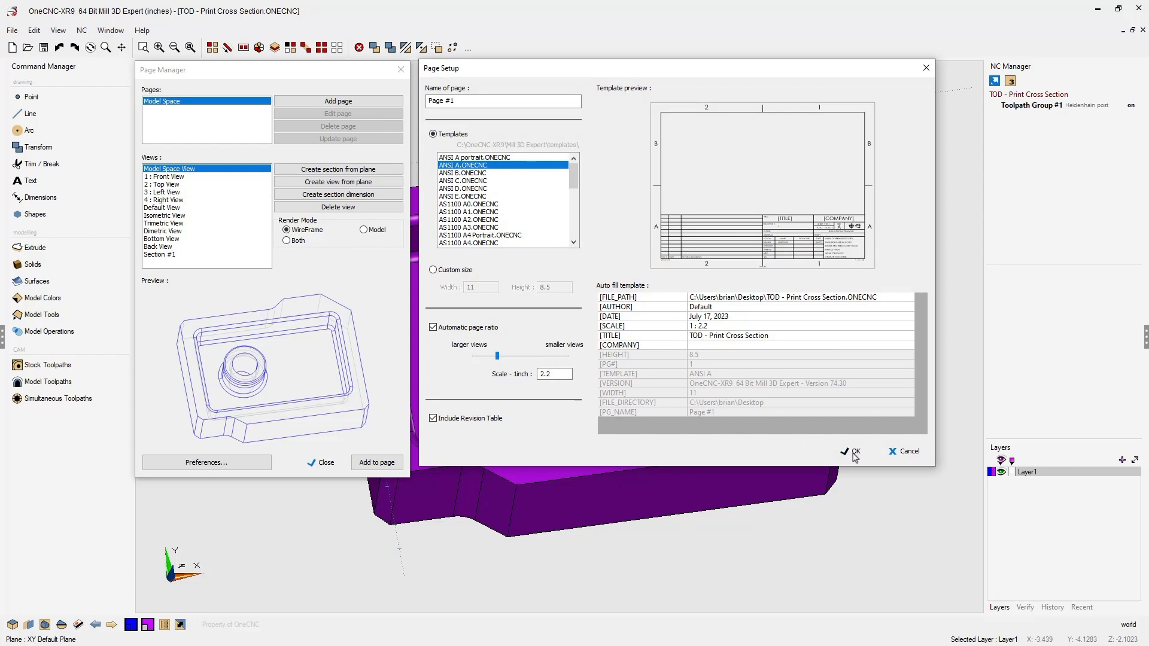
pyautogui.click(850, 451)
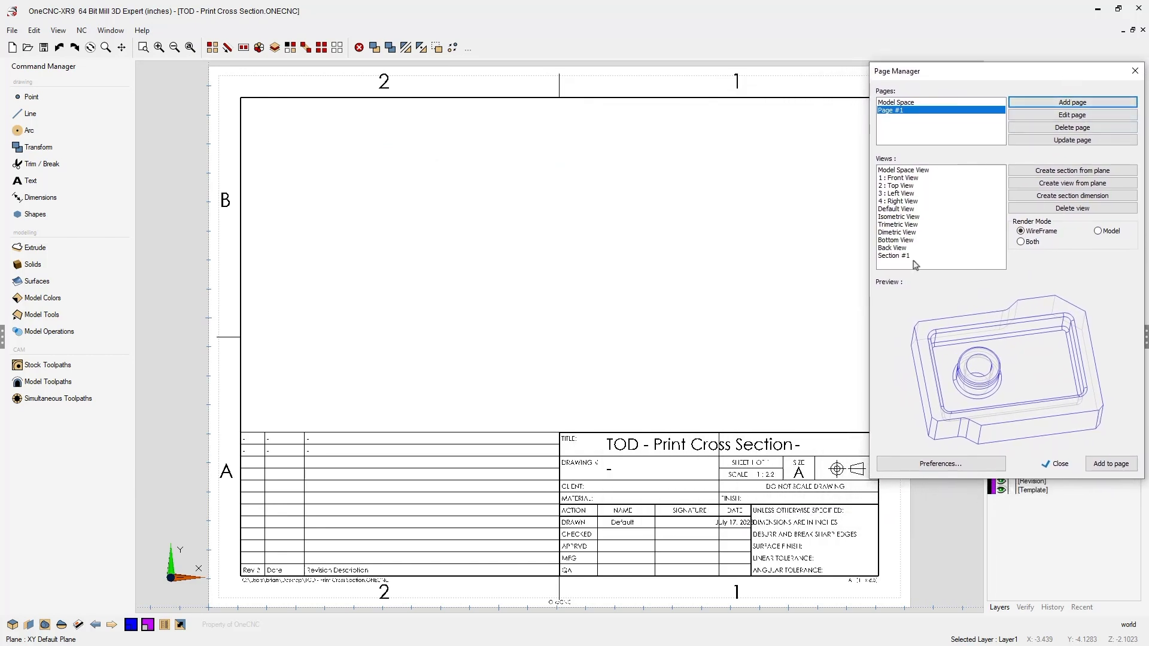
# Add the 2: Top View of the part to Page #1.
pyautogui.click(897, 186)
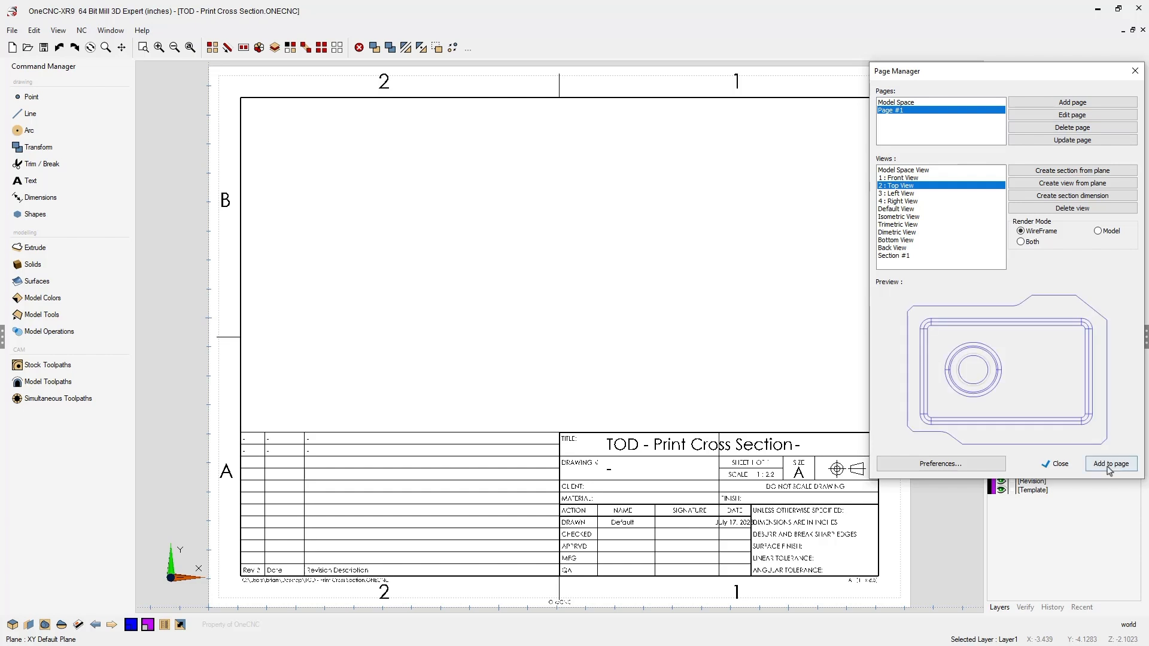
pyautogui.click(1109, 463)
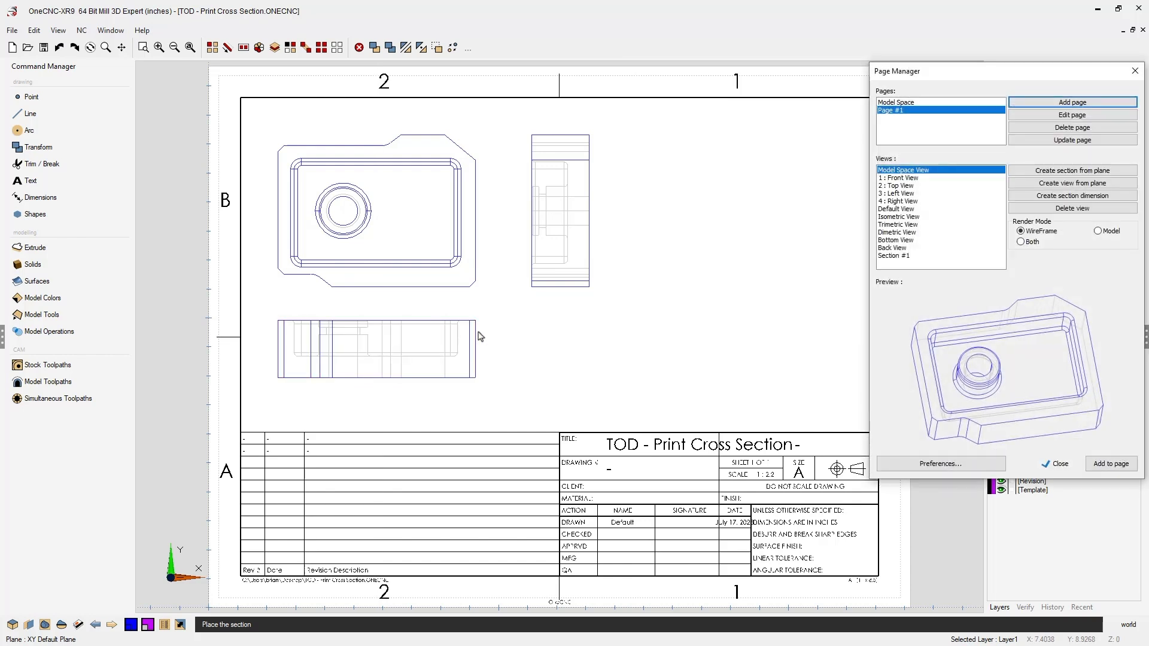
pyautogui.moveTo(304, 216)
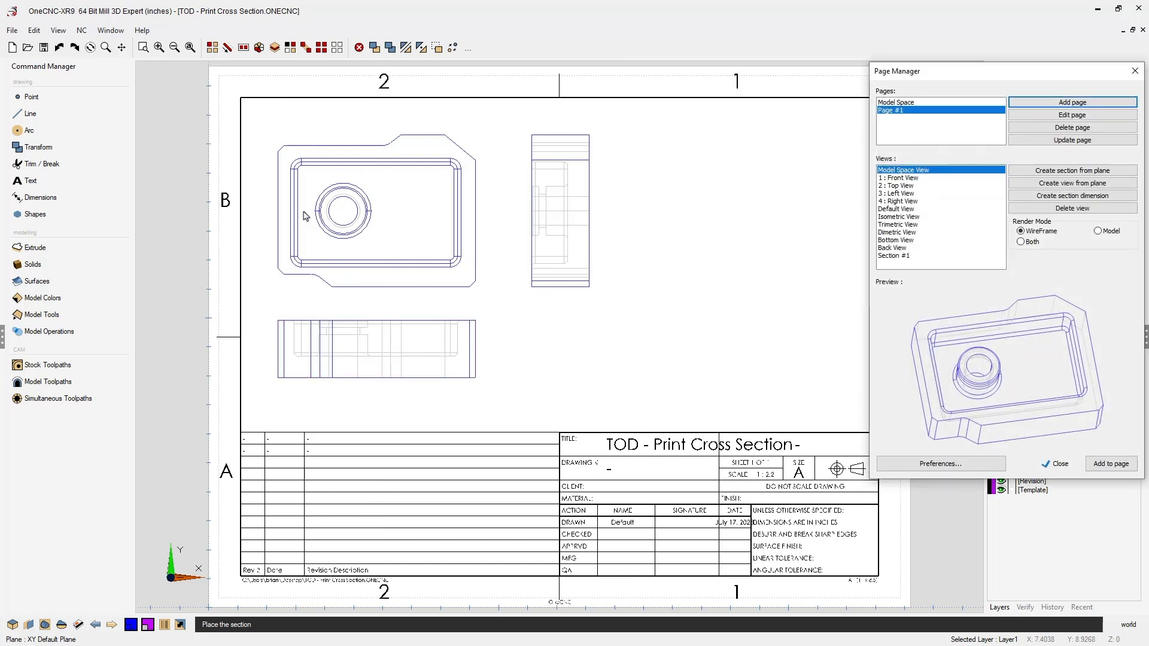
pyautogui.moveTo(420, 218)
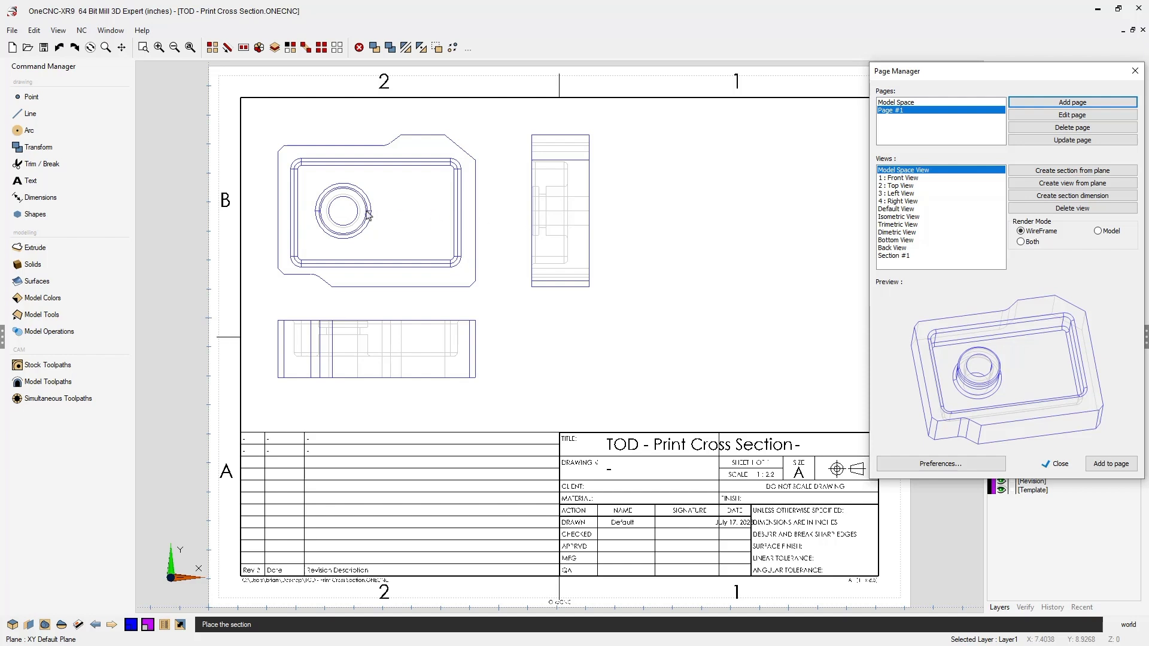
pyautogui.moveTo(345, 219)
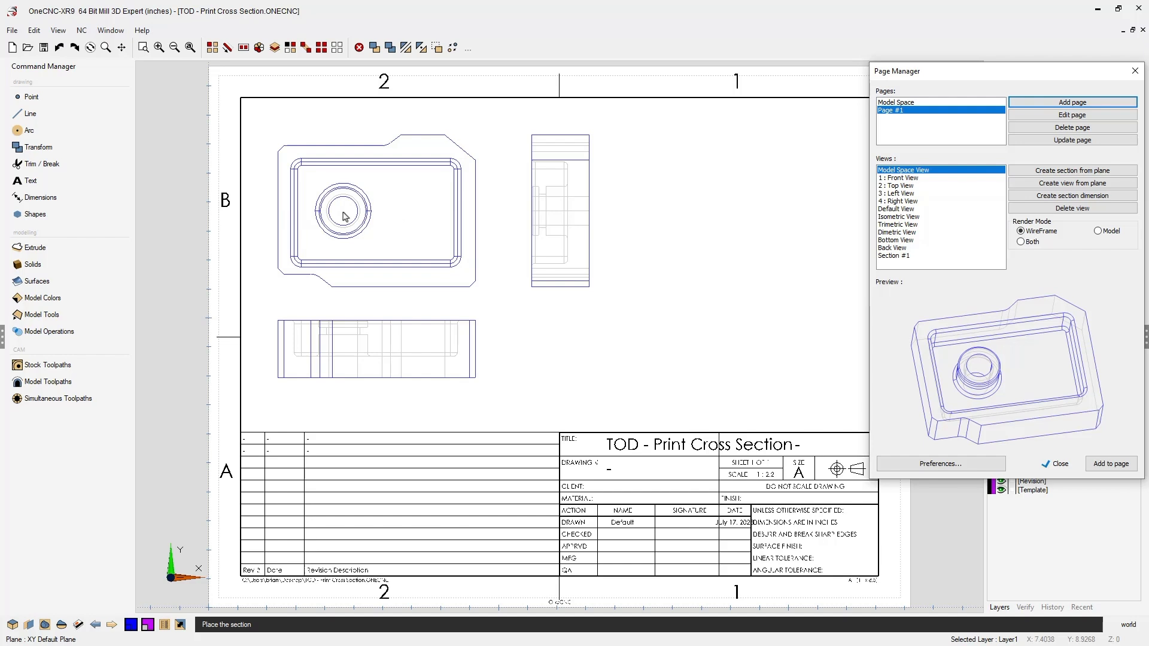
pyautogui.moveTo(658, 287)
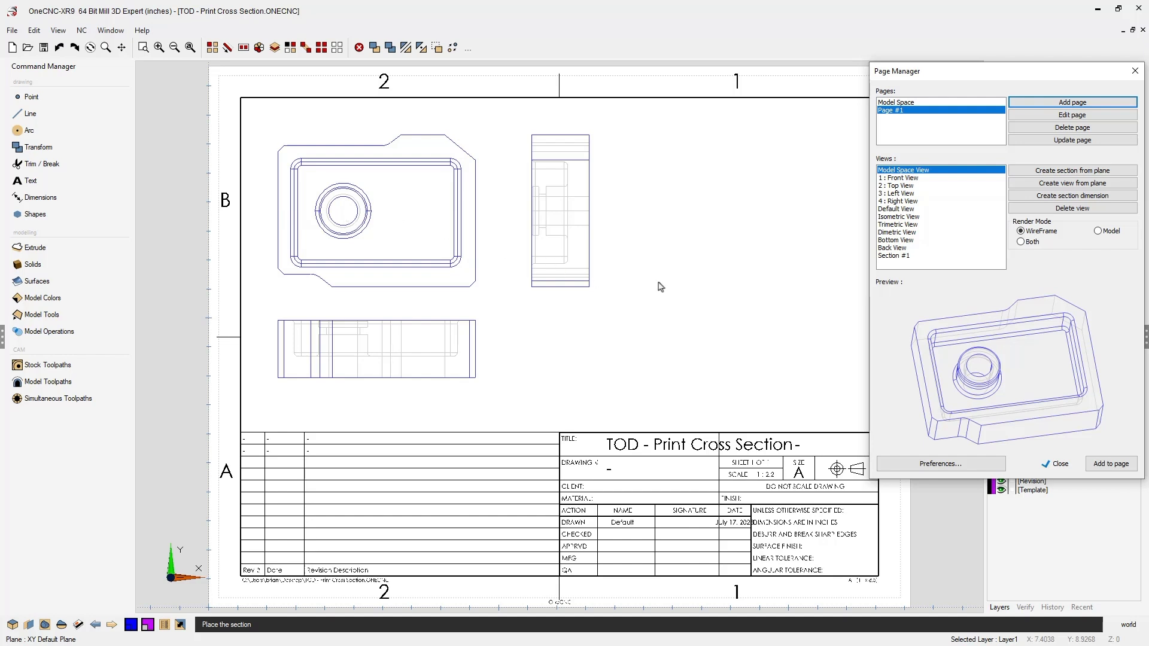
# Close the Page Manager and return to the solid model in model space.
pyautogui.click(1055, 464)
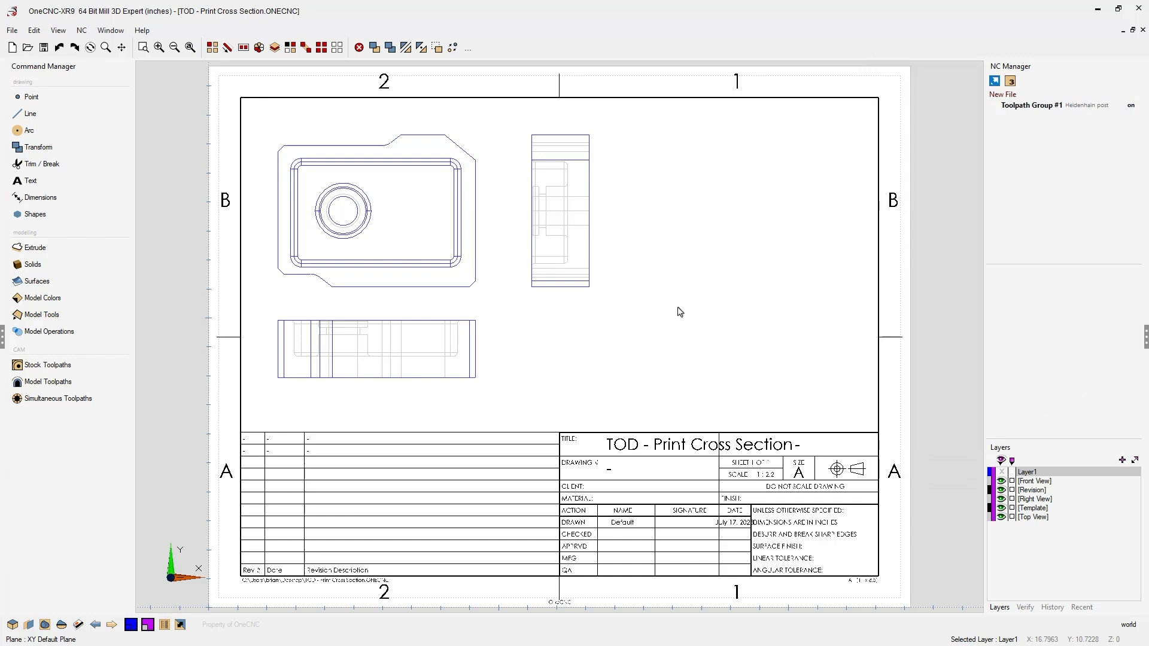
pyautogui.moveTo(338, 419)
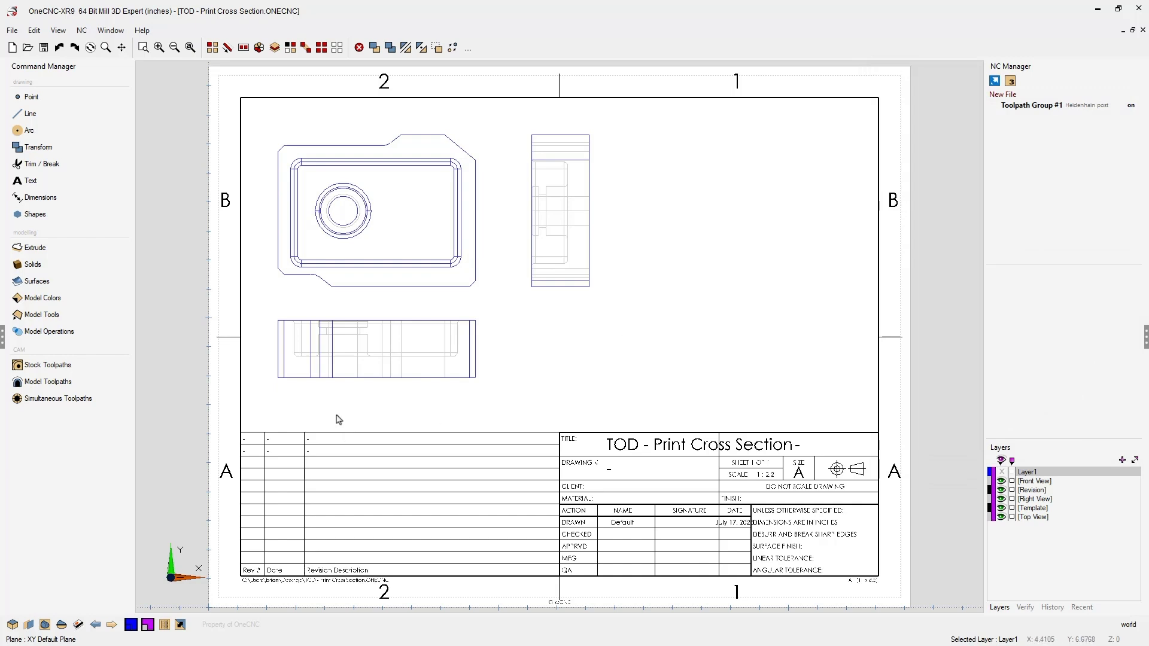
pyautogui.moveTo(111, 626)
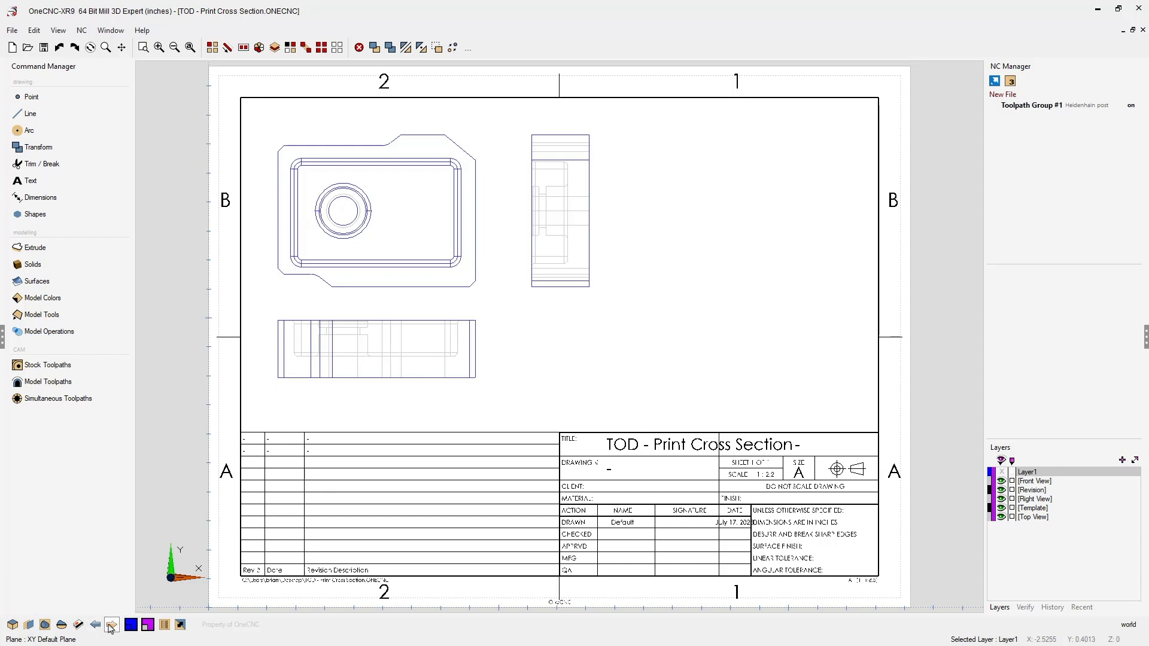
pyautogui.click(112, 624)
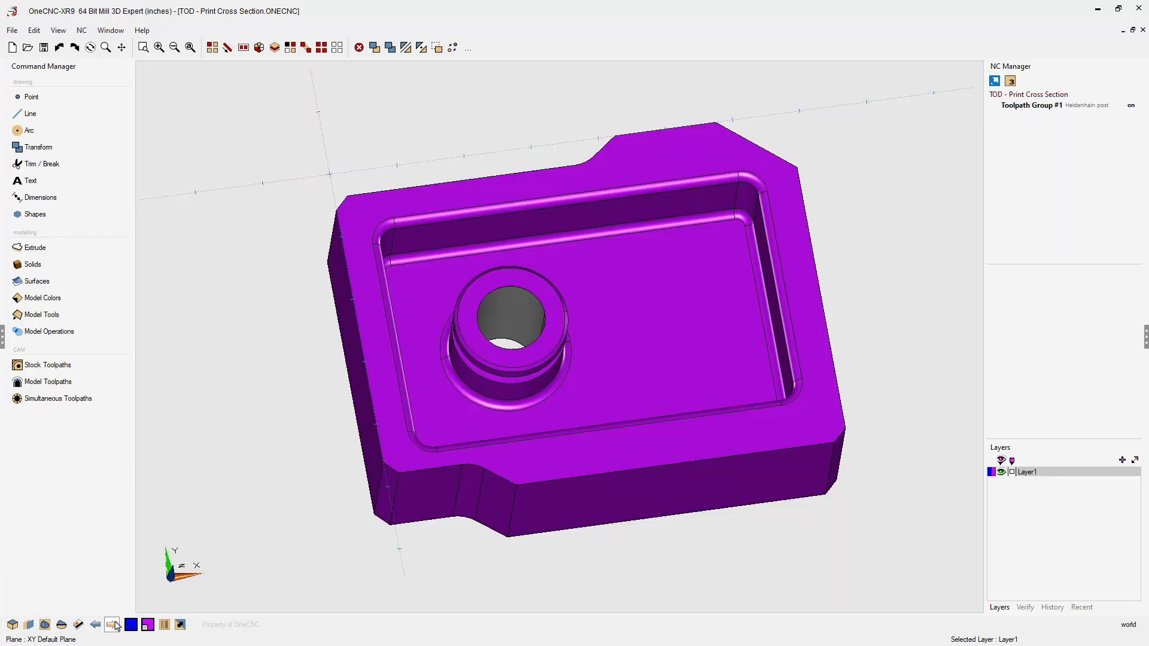
pyautogui.moveTo(359, 416)
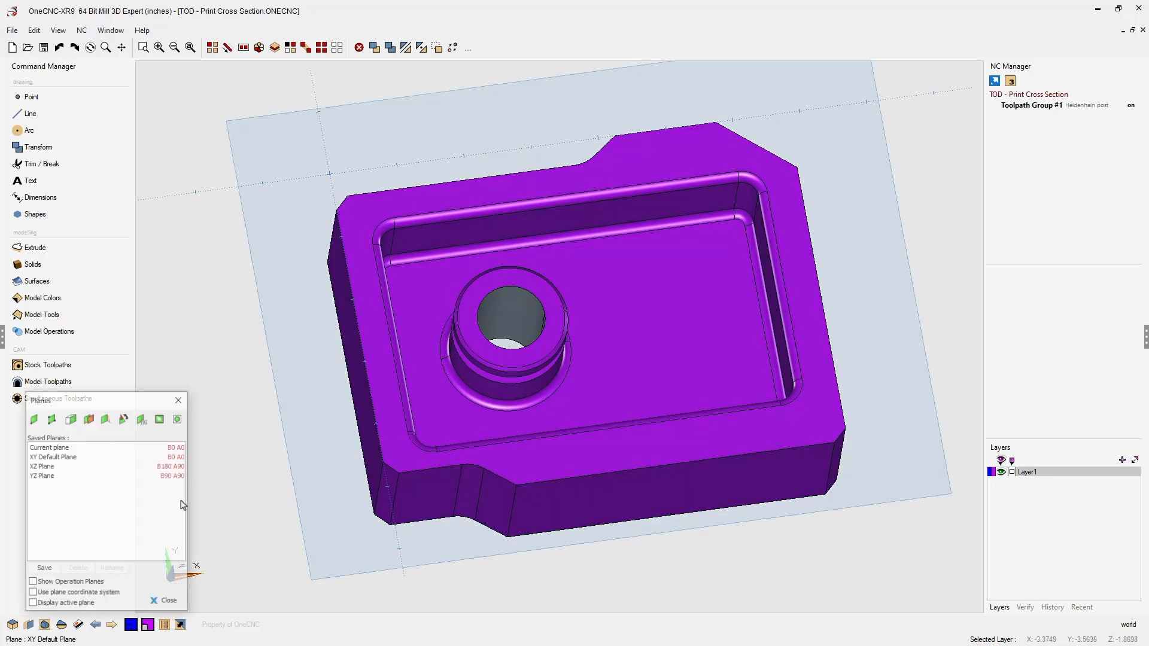
# Make the XZ Plane the active plane through the part.
pyautogui.moveTo(102, 398); pyautogui.dragTo(216, 68)
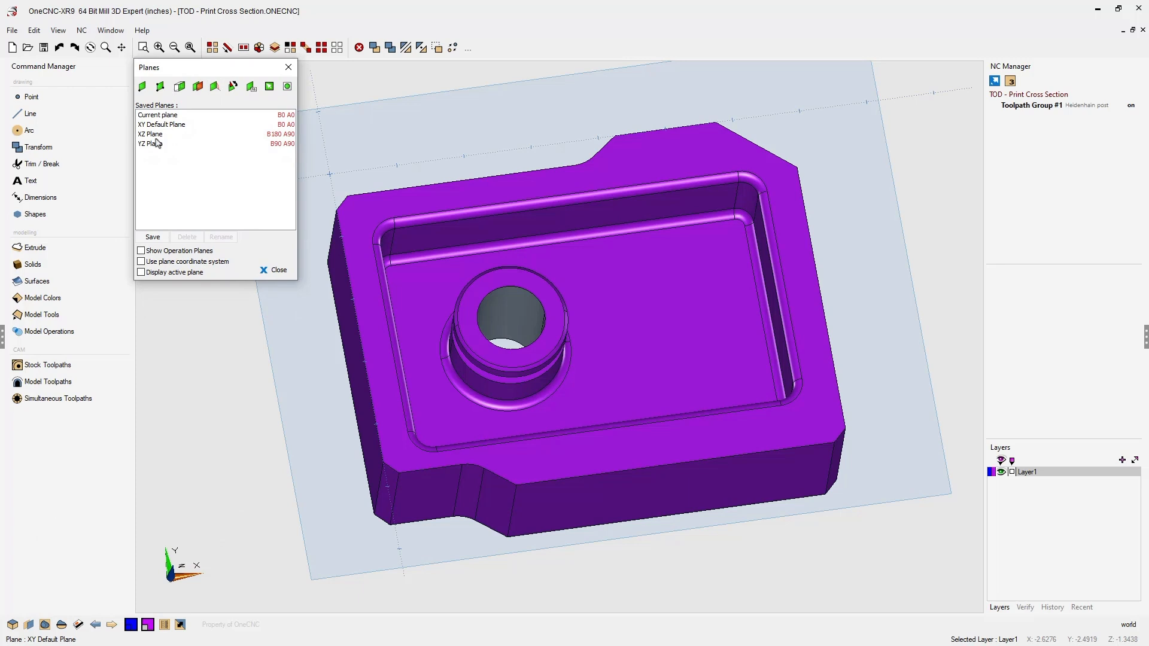
pyautogui.click(150, 134)
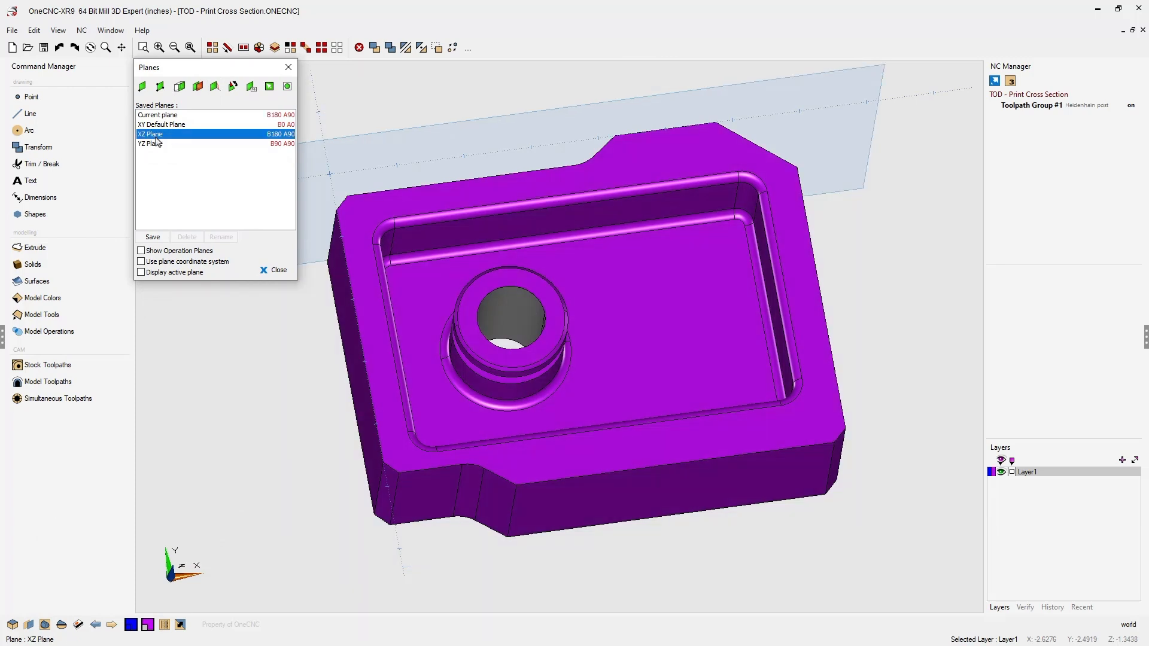
pyautogui.moveTo(317, 150)
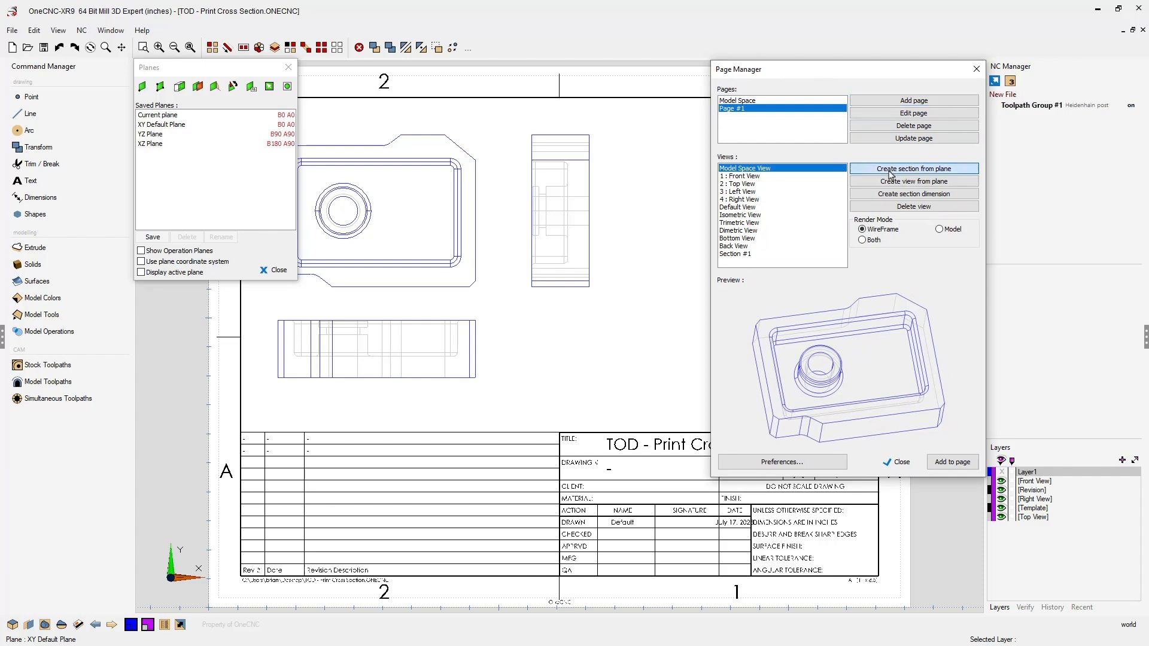
# Create Section #2 from the active XZ plane and preview its sliced profile.
pyautogui.click(913, 168)
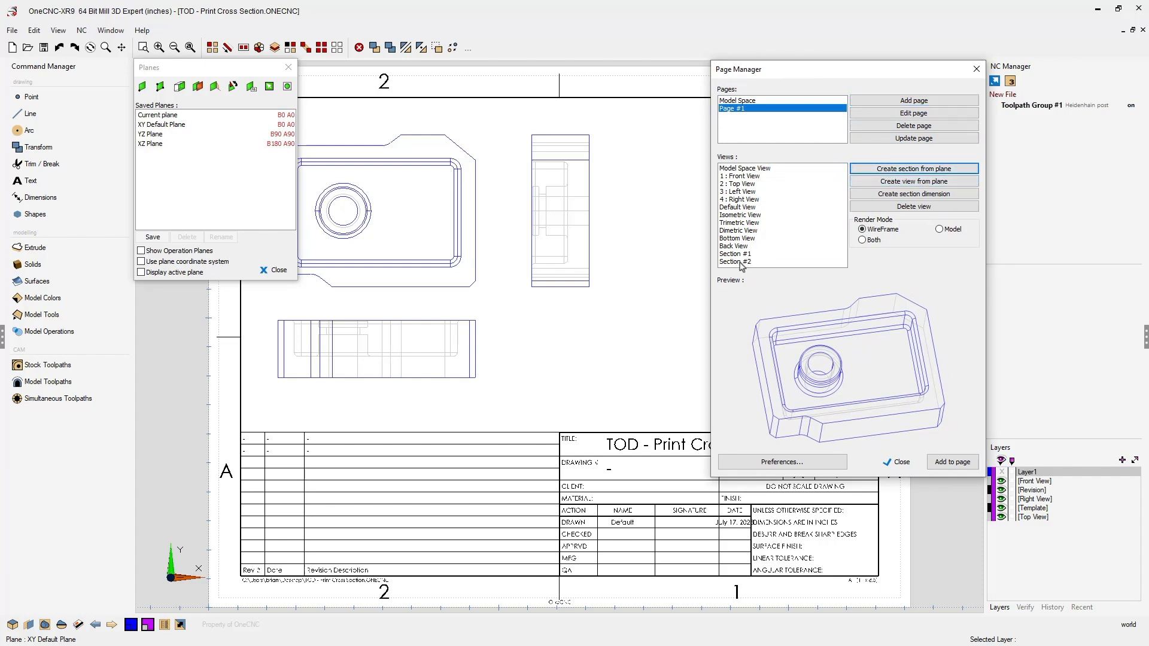
pyautogui.click(735, 262)
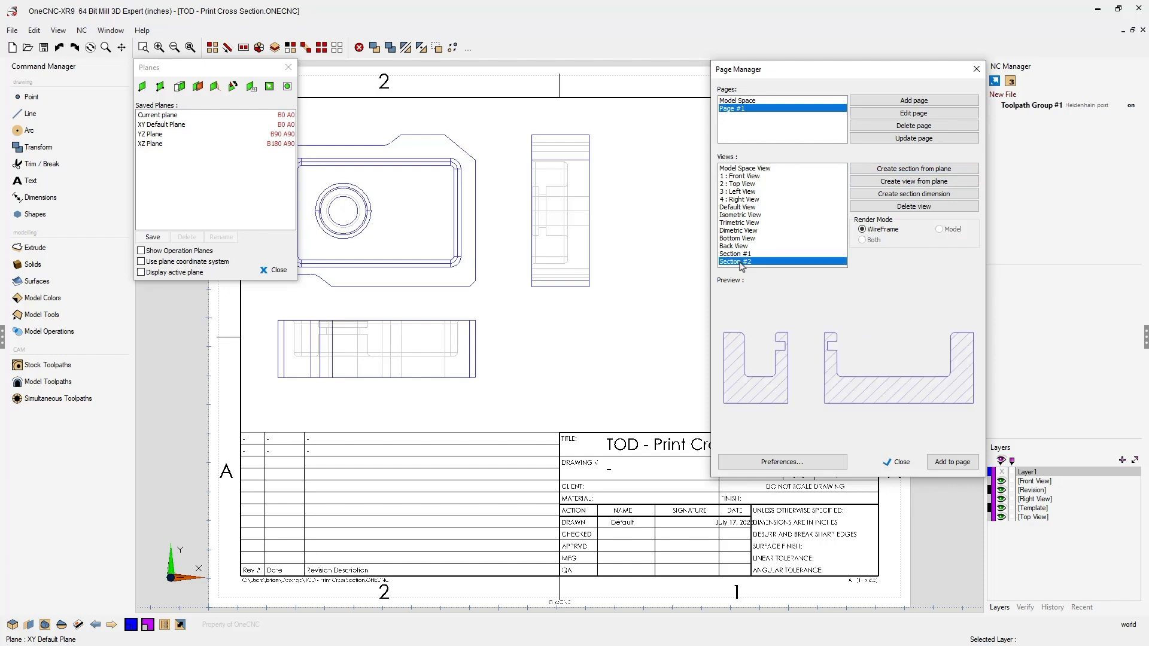
pyautogui.moveTo(848, 372)
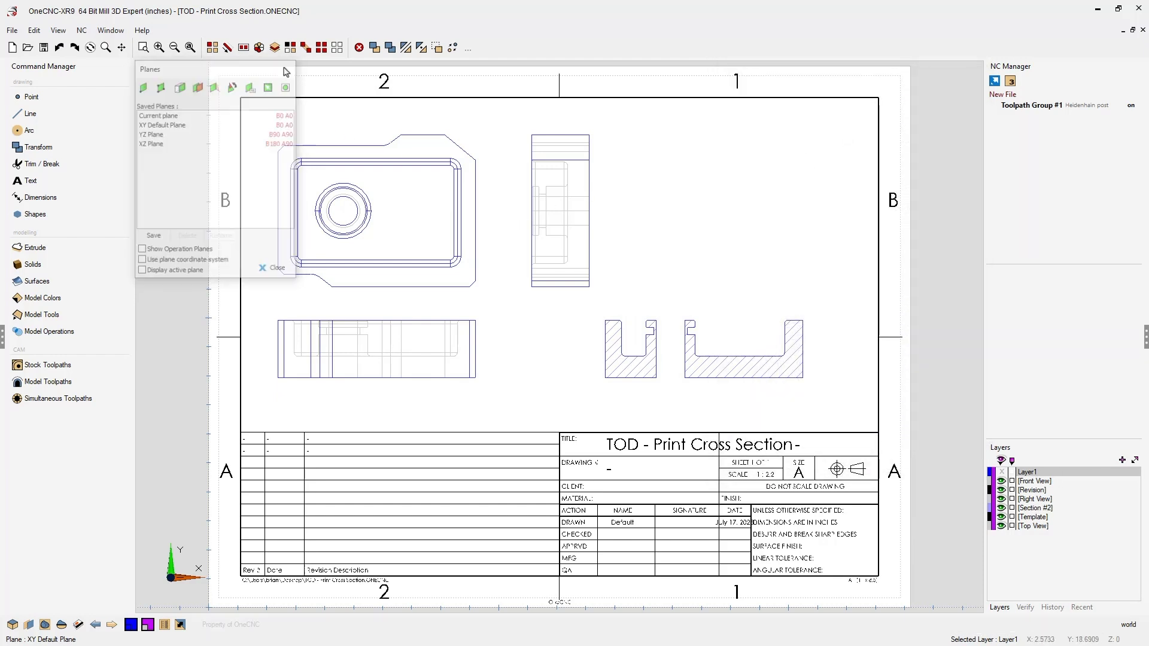
# Close the Planes window to show the hatched Section #2 on the page.
pyautogui.click(274, 267)
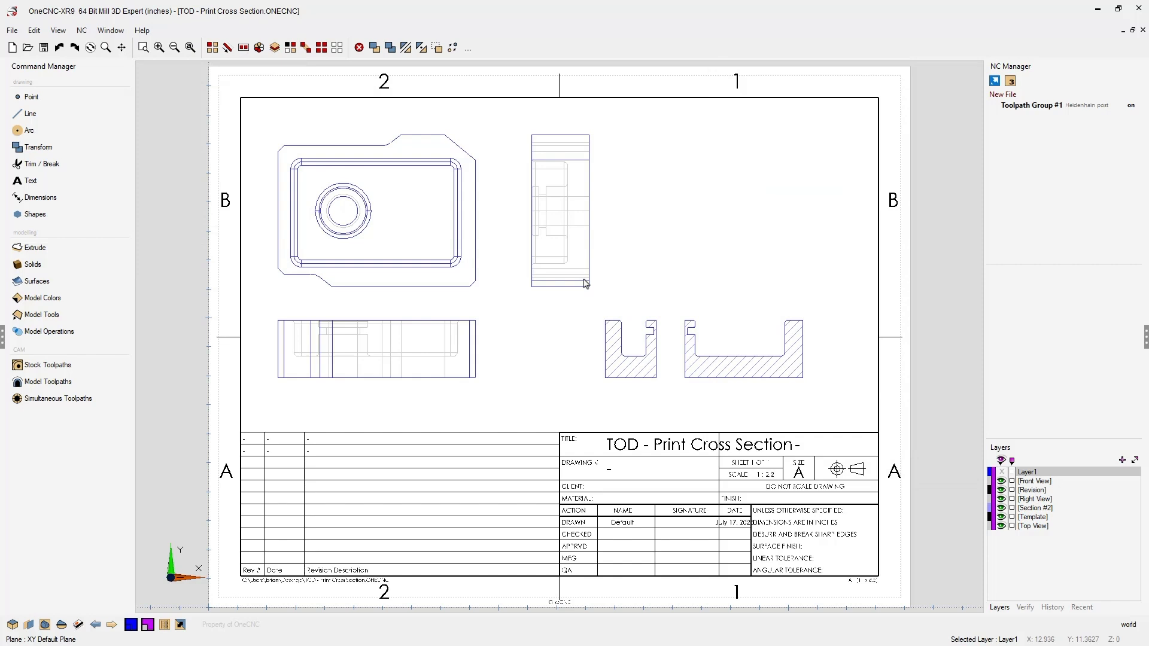